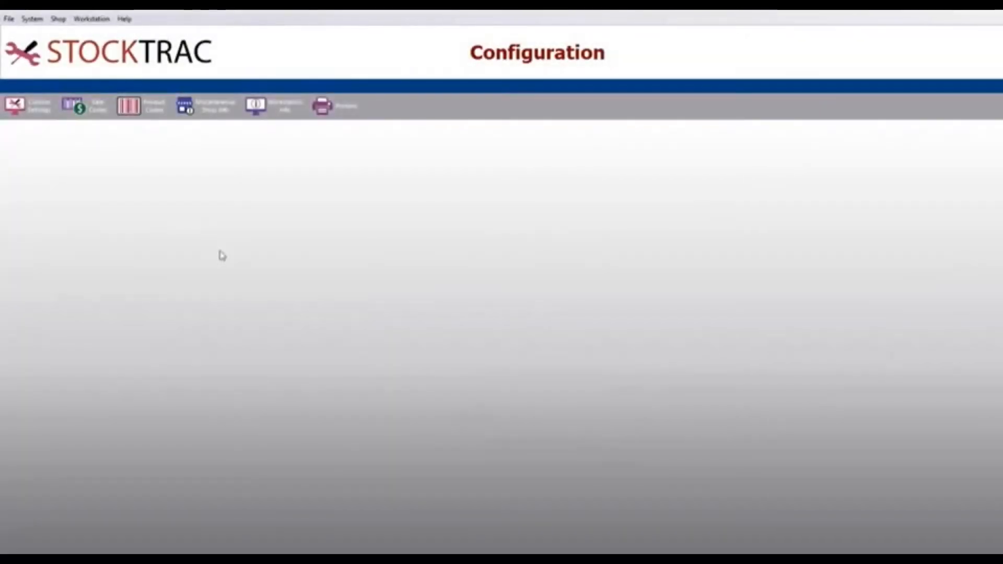
Reach Credit Card Setup from the Shop menu, listing American Express, Discover and Master Card/Visa
{"action": "left_click", "coordinate": [59, 18]}
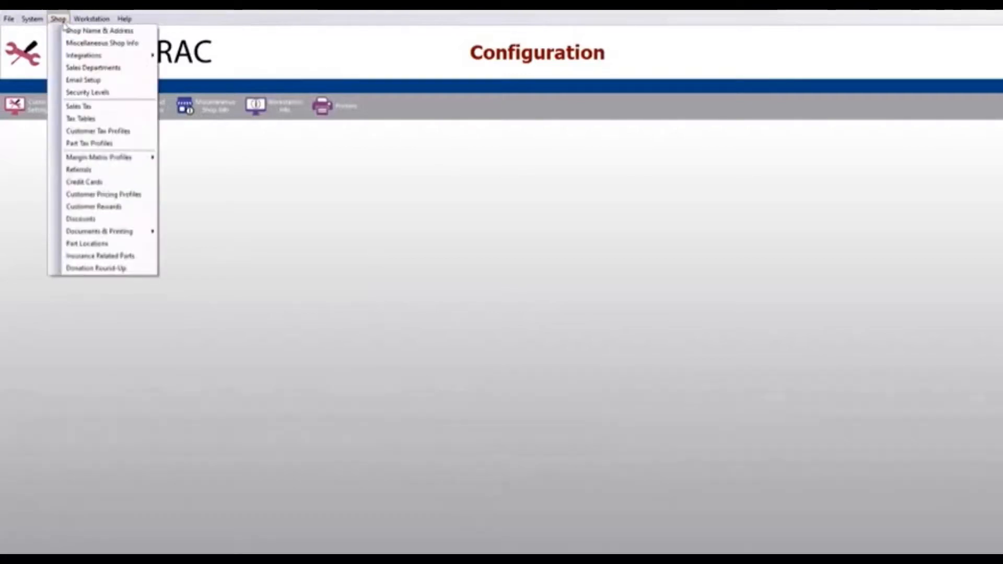
{"action": "mouse_move", "coordinate": [97, 132]}
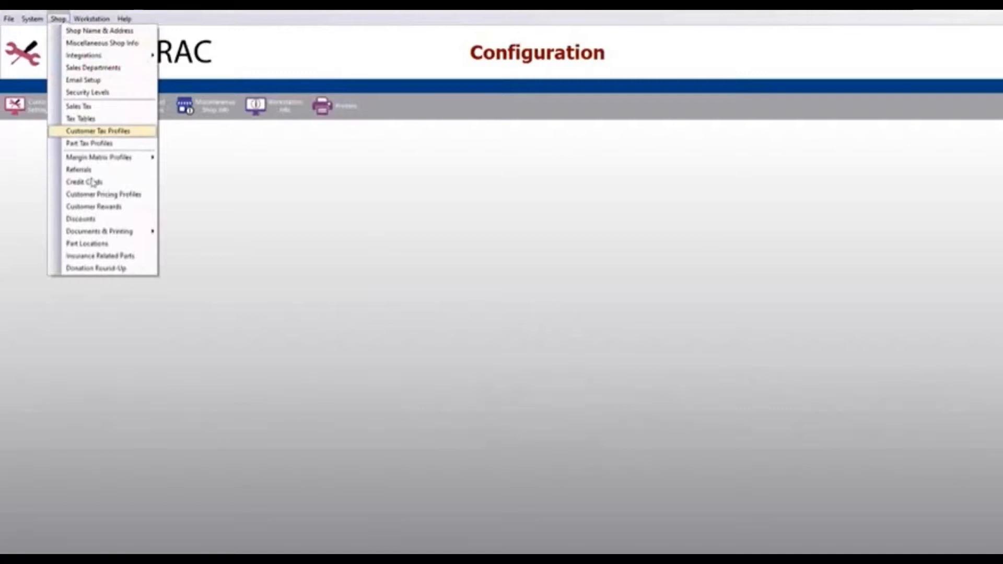
{"action": "mouse_move", "coordinate": [84, 182]}
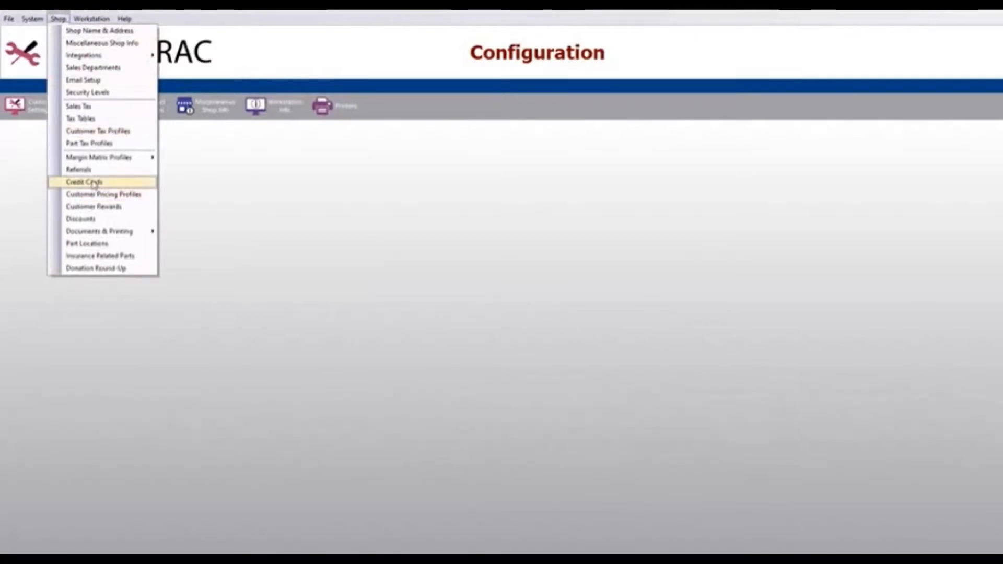
{"action": "left_click", "coordinate": [84, 182]}
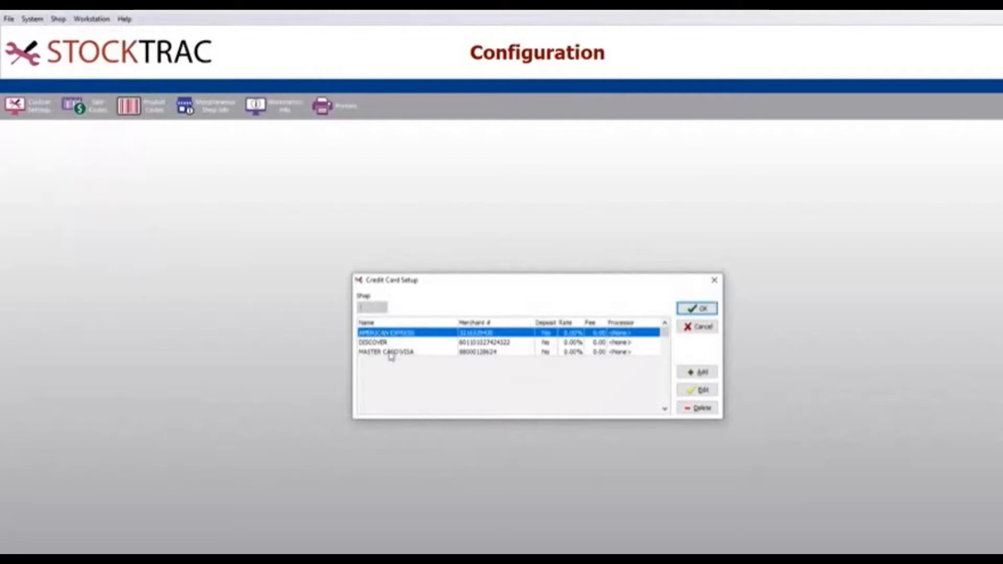
{"action": "mouse_move", "coordinate": [675, 405]}
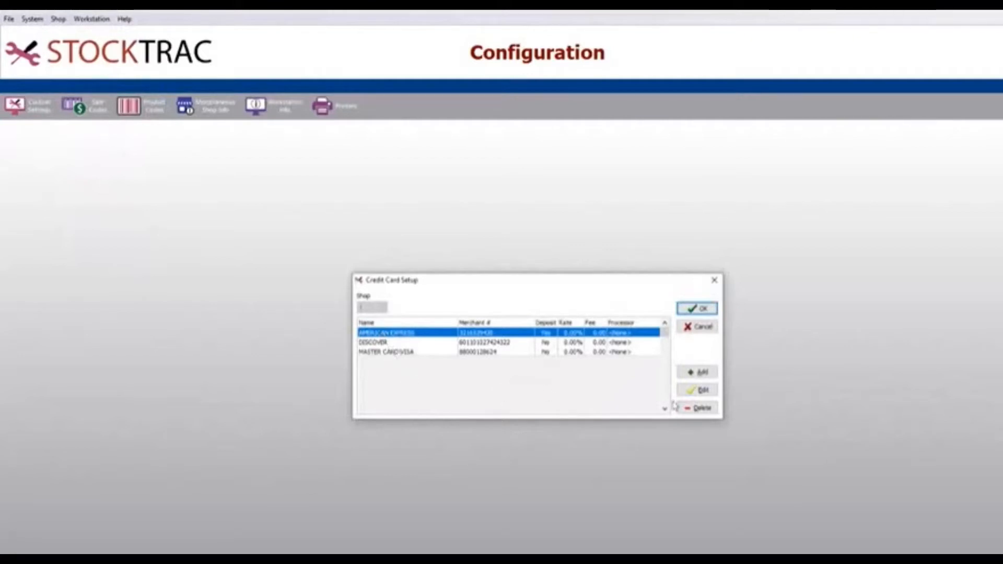
Set American Express, Discover and Master Card/Visa to the 360 Payments processor
{"action": "left_click", "coordinate": [697, 390]}
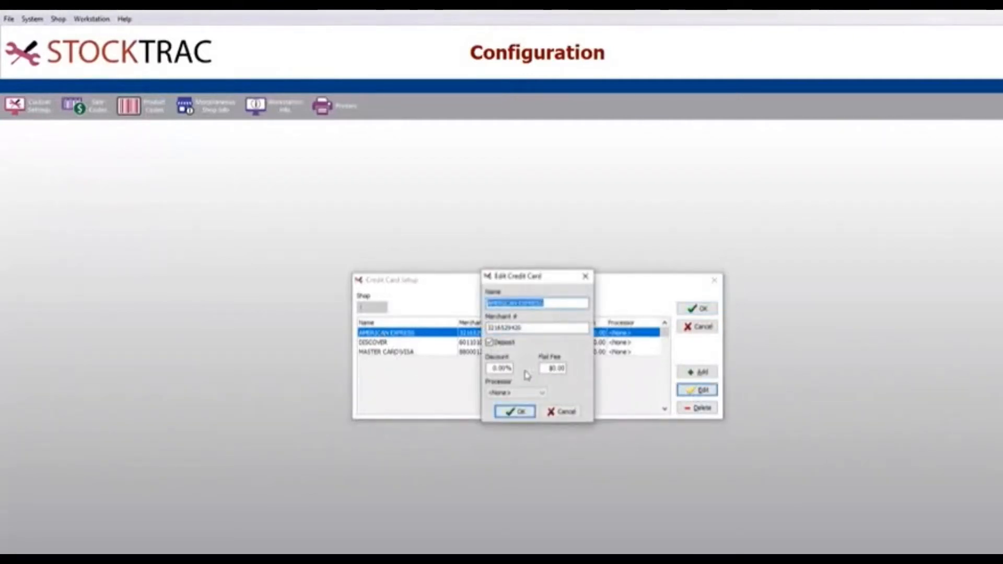
{"action": "left_click", "coordinate": [542, 392]}
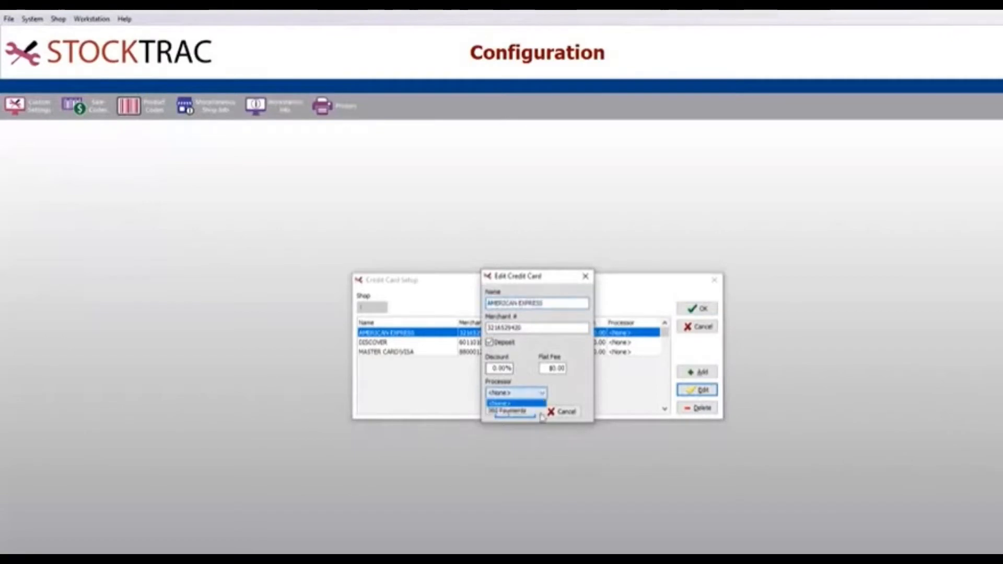
{"action": "left_click", "coordinate": [509, 410]}
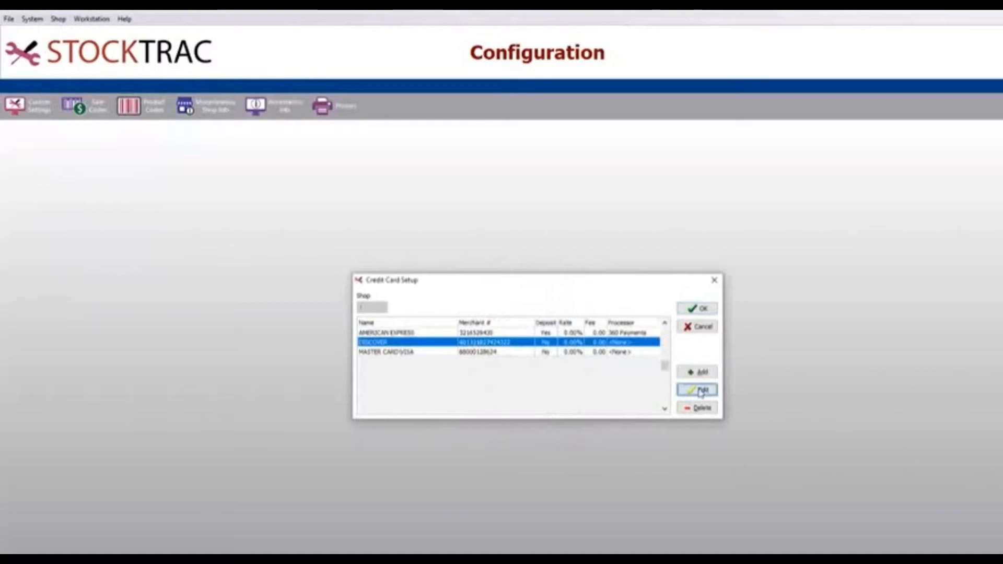
{"action": "left_click", "coordinate": [697, 390]}
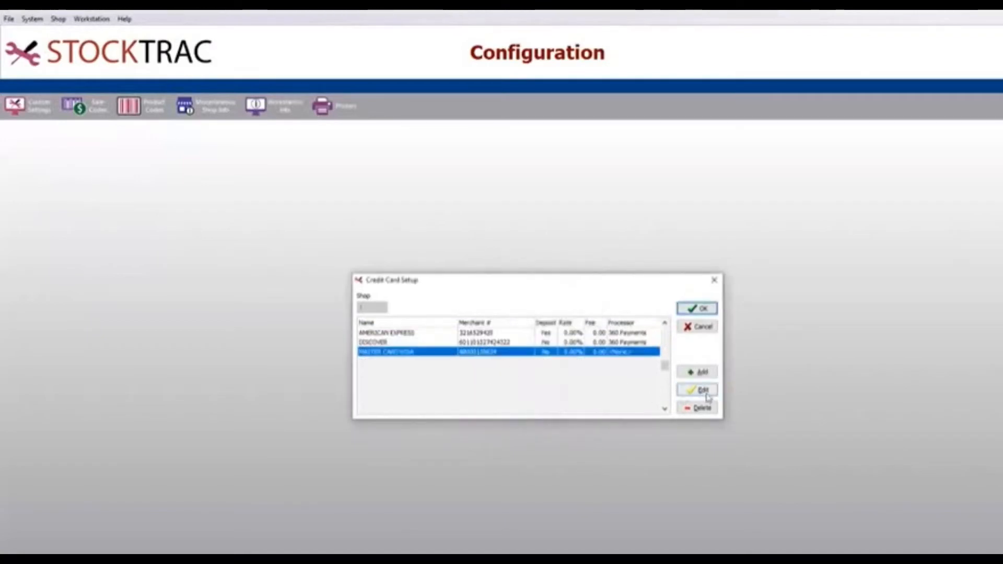
{"action": "left_click", "coordinate": [697, 390]}
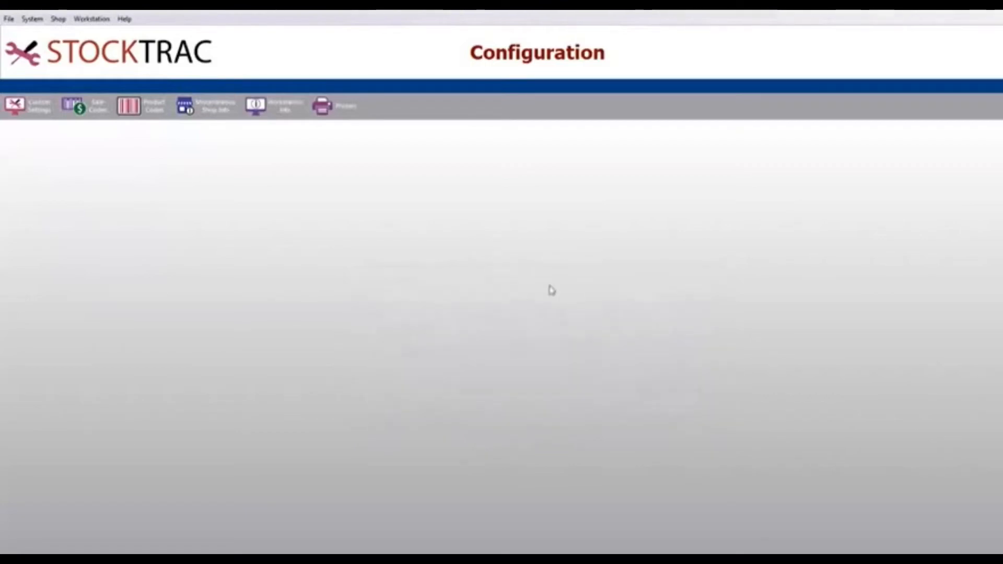
Start pairing the card terminal from Workstation Integrations
{"action": "left_click", "coordinate": [96, 18]}
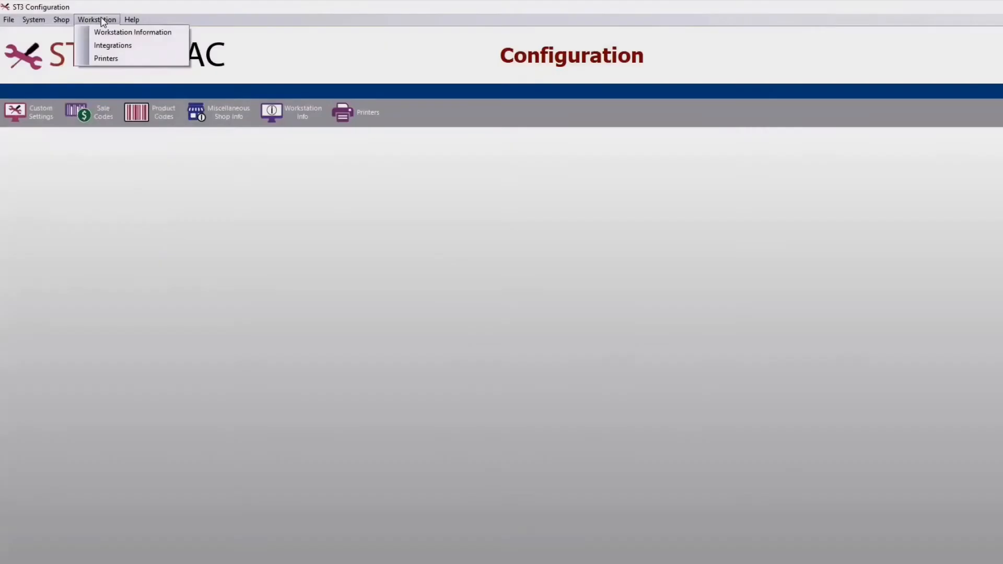
{"action": "left_click", "coordinate": [113, 45]}
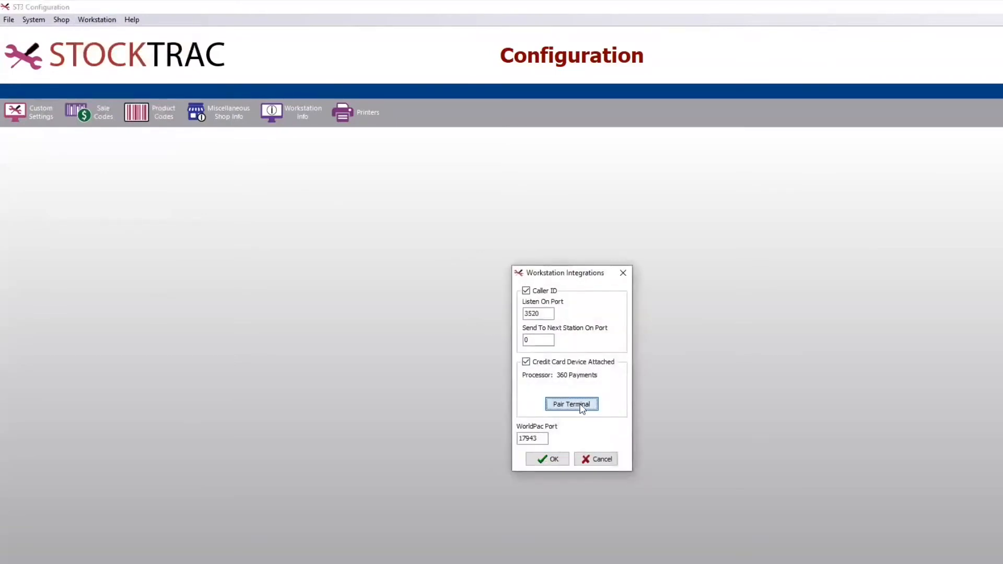
{"action": "left_click", "coordinate": [571, 404]}
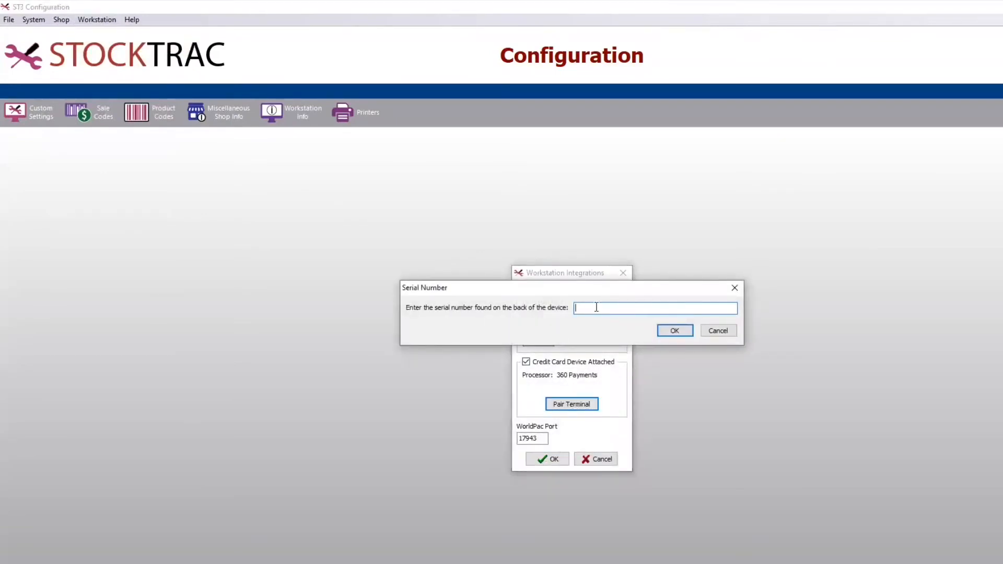
Enter the terminal serial number 6k5035 and confirm the pairing
{"action": "type", "text": "6"}
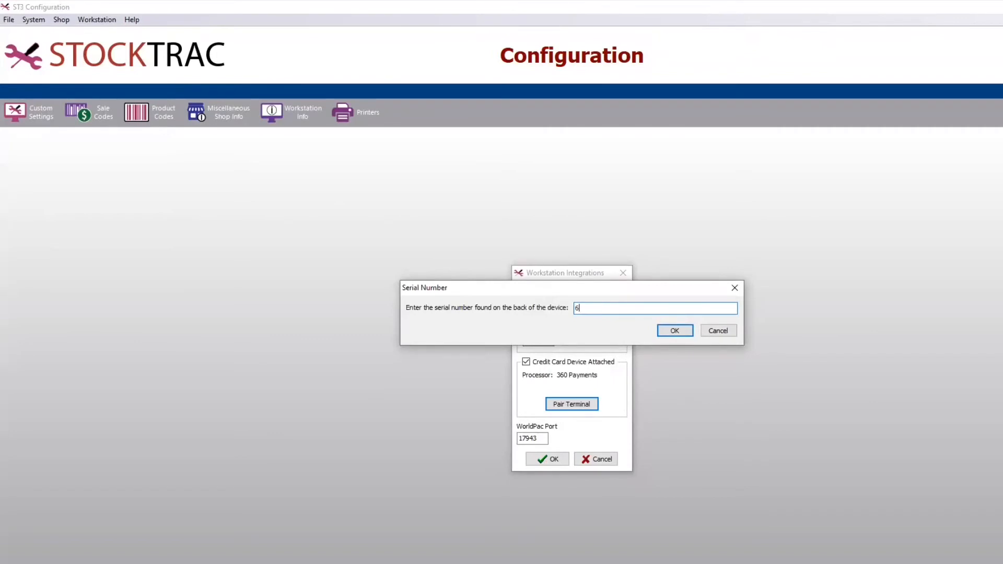
{"action": "type", "text": "k"}
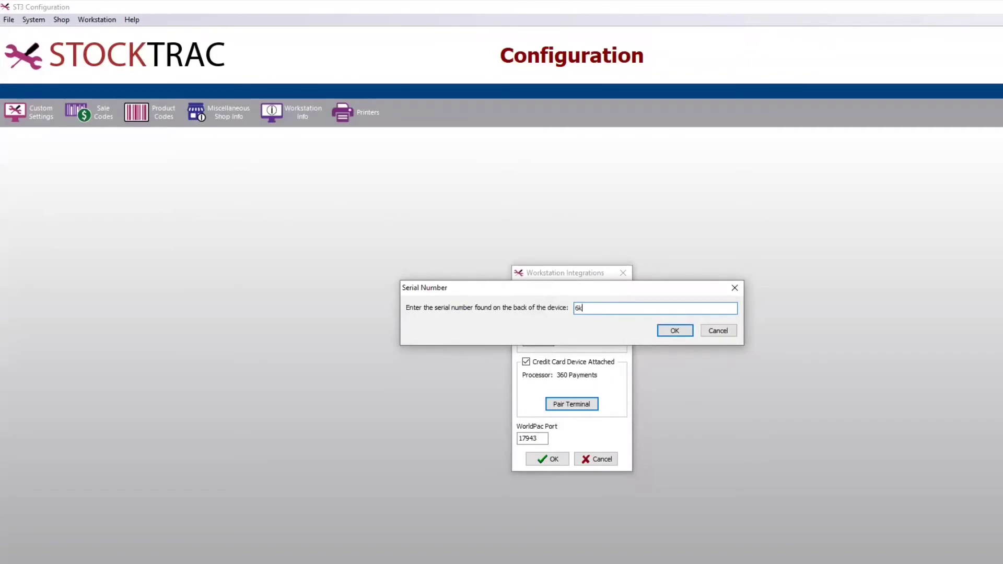
{"action": "type", "text": "503"}
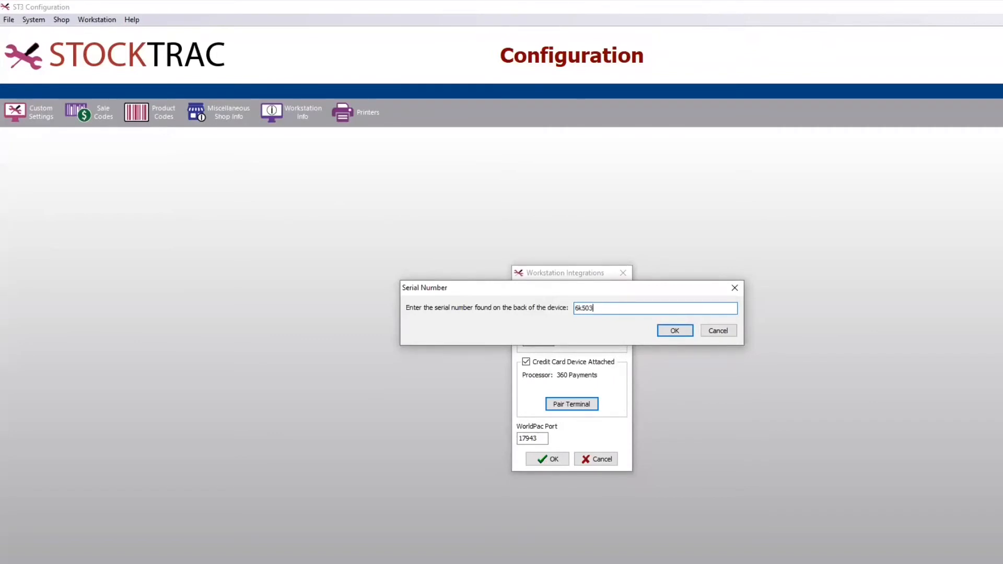
{"action": "type", "text": "581"}
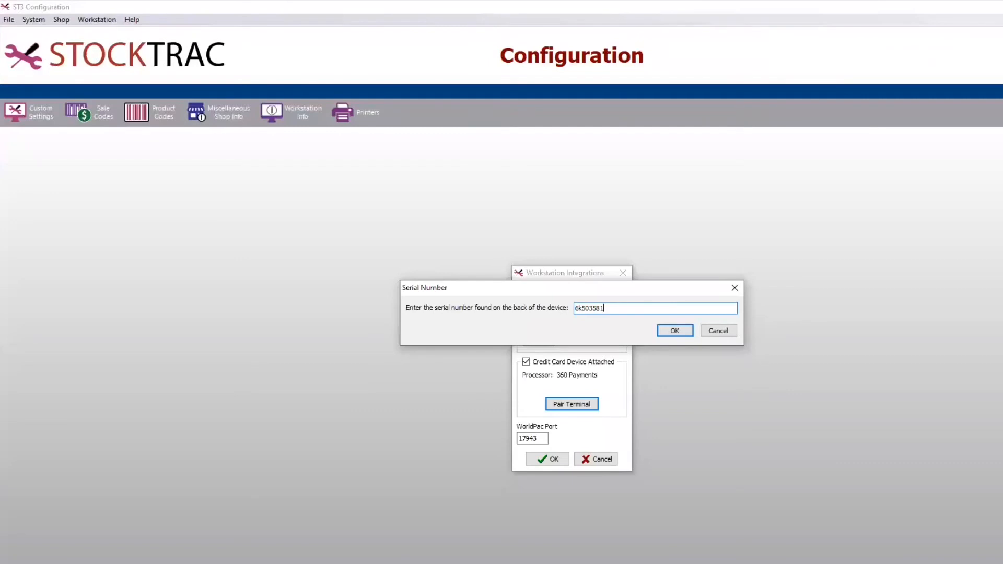
{"action": "mouse_move", "coordinate": [675, 330]}
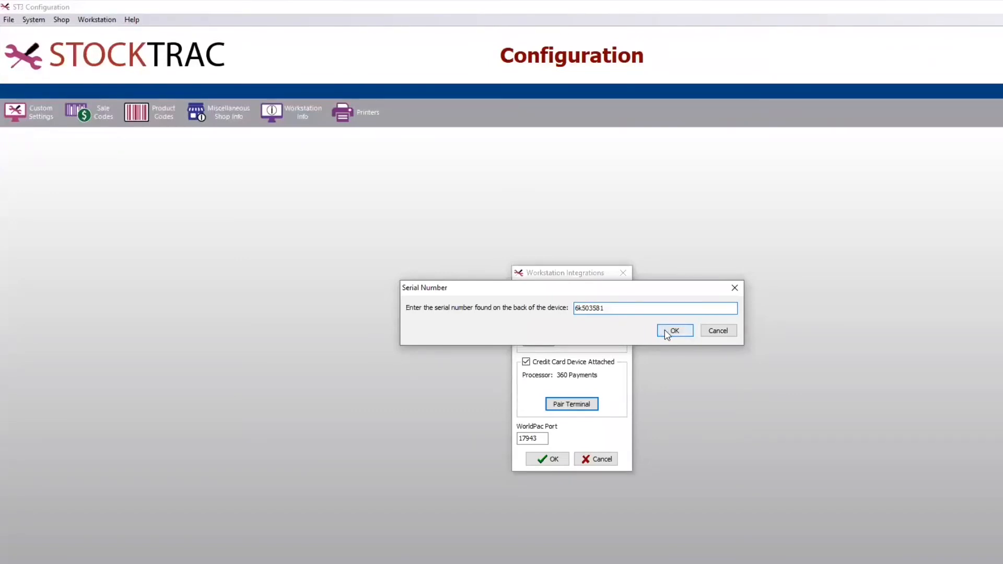
{"action": "left_click", "coordinate": [674, 331]}
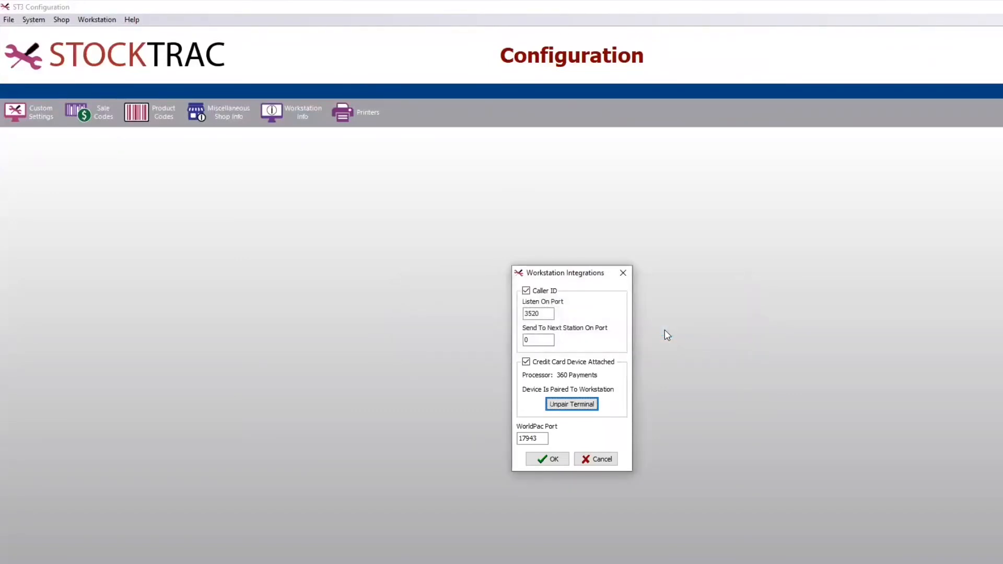
{"action": "mouse_move", "coordinate": [558, 439]}
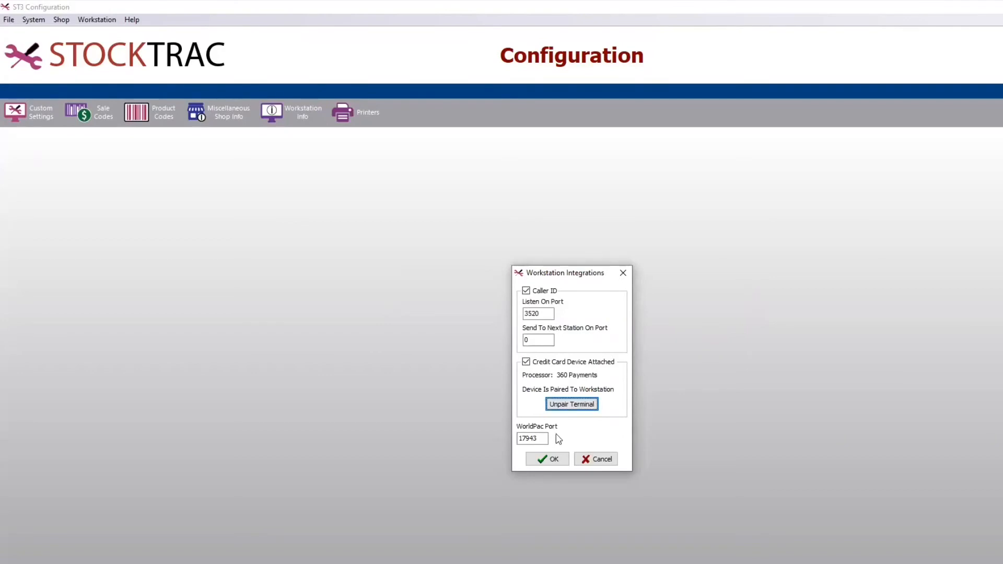